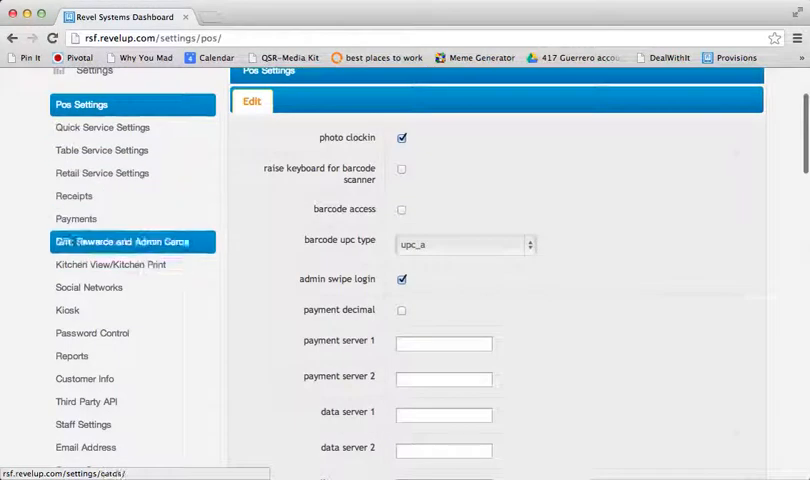
- Go to the Password Control section from the Settings sidebar
left_click(92, 332)
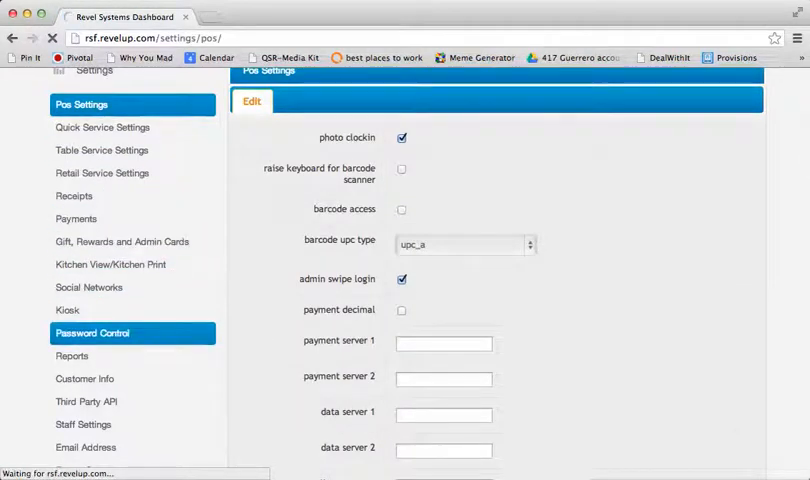
- Review the admin PIN and password-protected feature checkboxes down to Save, then return to the top
left_click(92, 332)
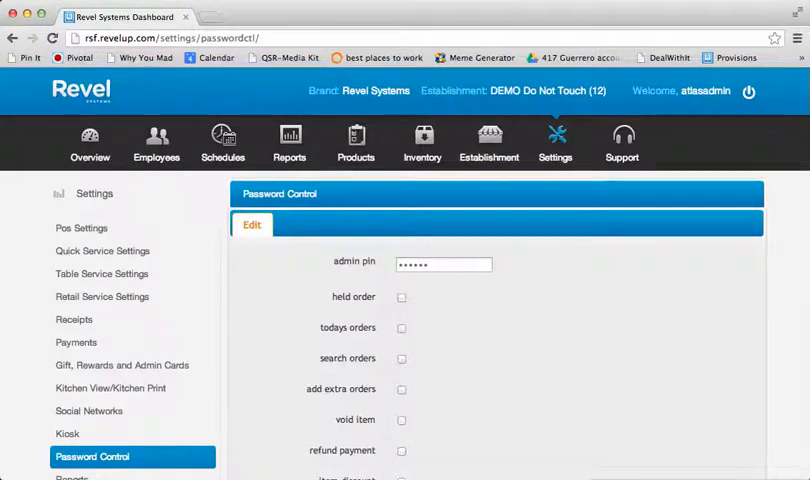
scroll("down", 3)
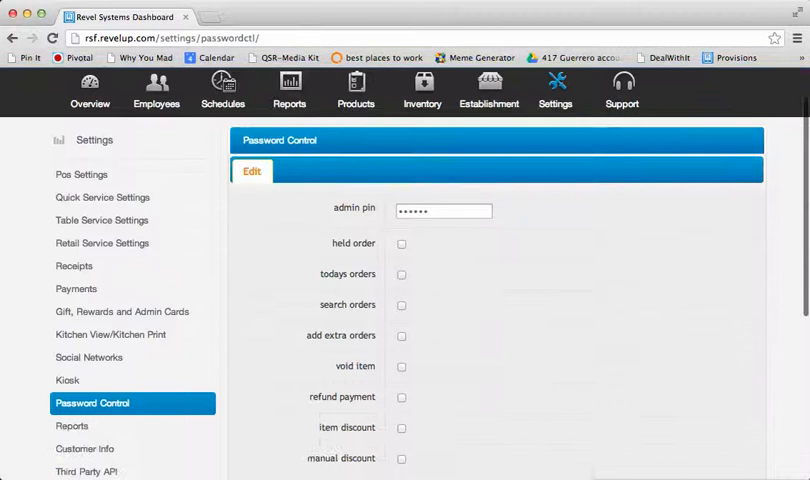
scroll("down", 3)
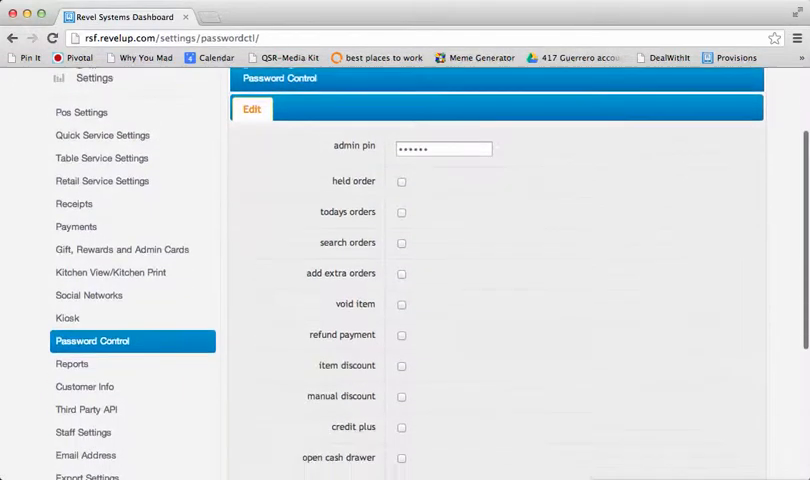
scroll("down", 3)
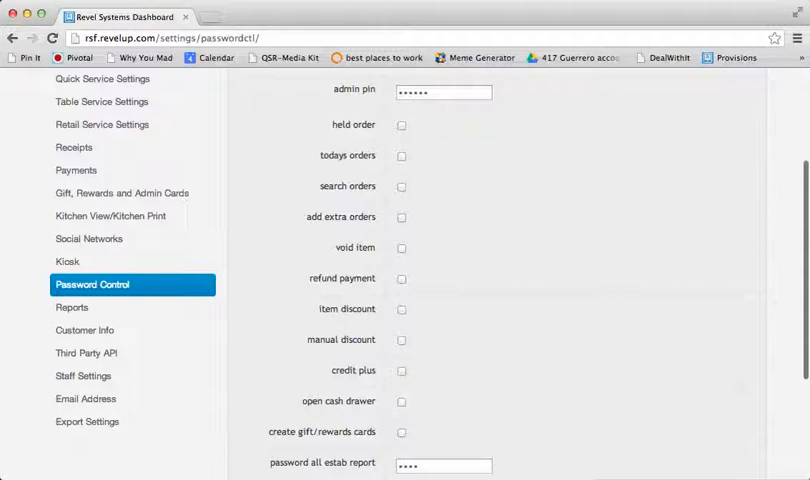
scroll("down", 3)
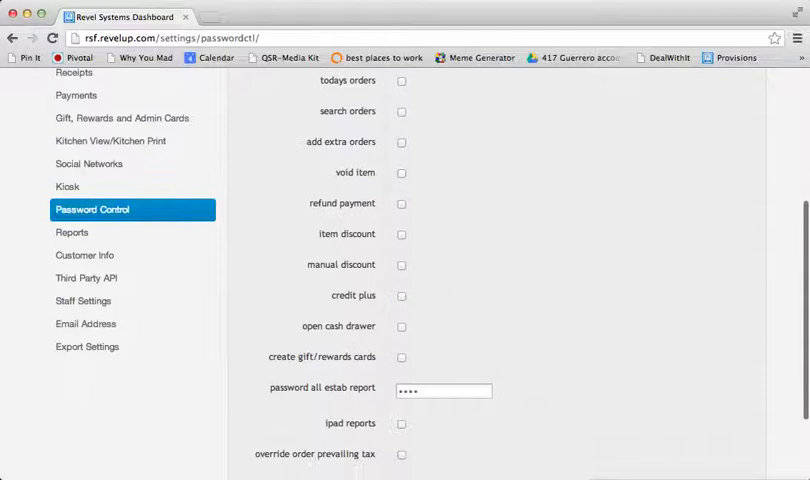
scroll("down", 3)
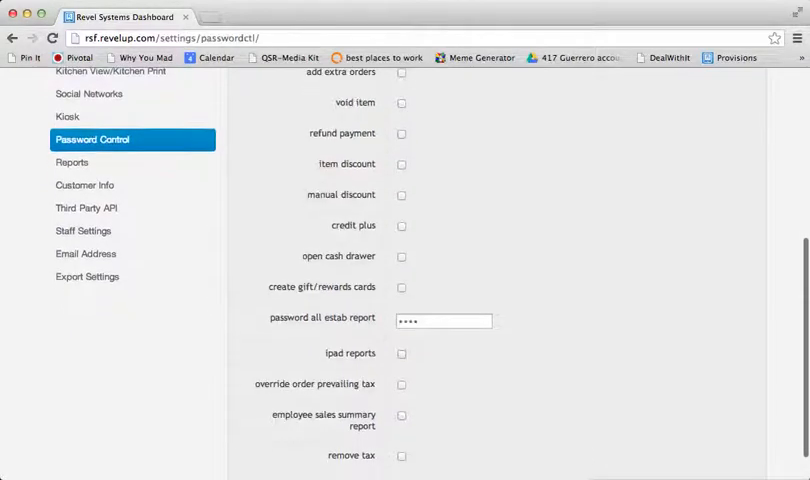
scroll("down", 3)
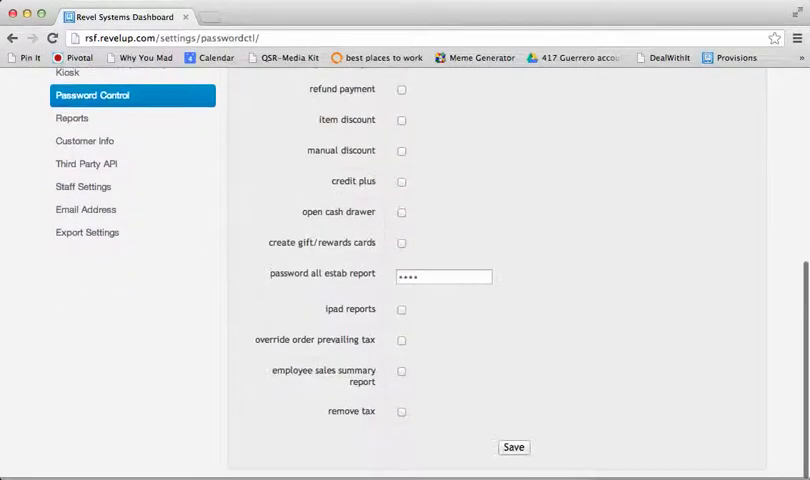
scroll("up", 3)
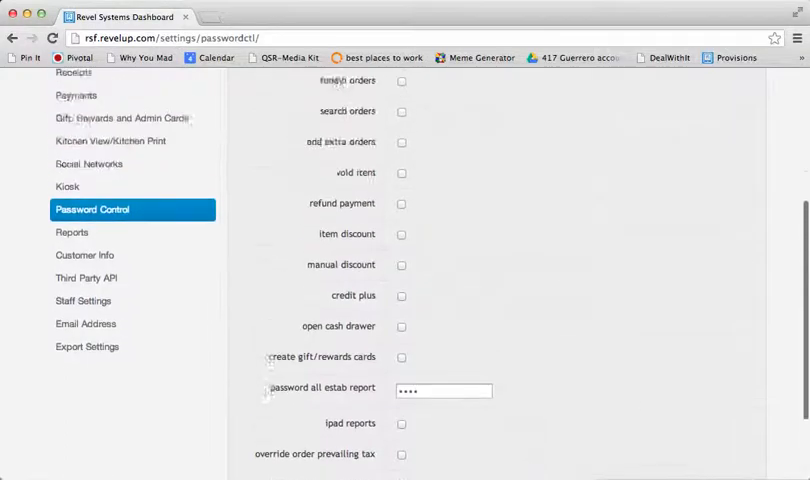
scroll("up", 3)
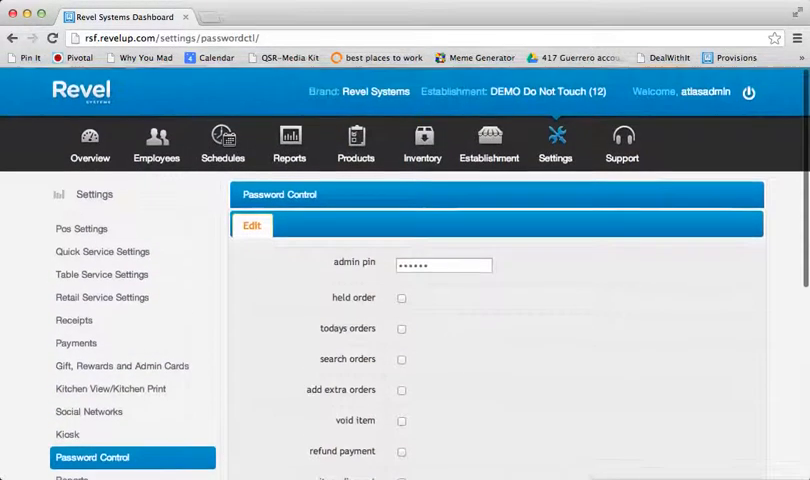